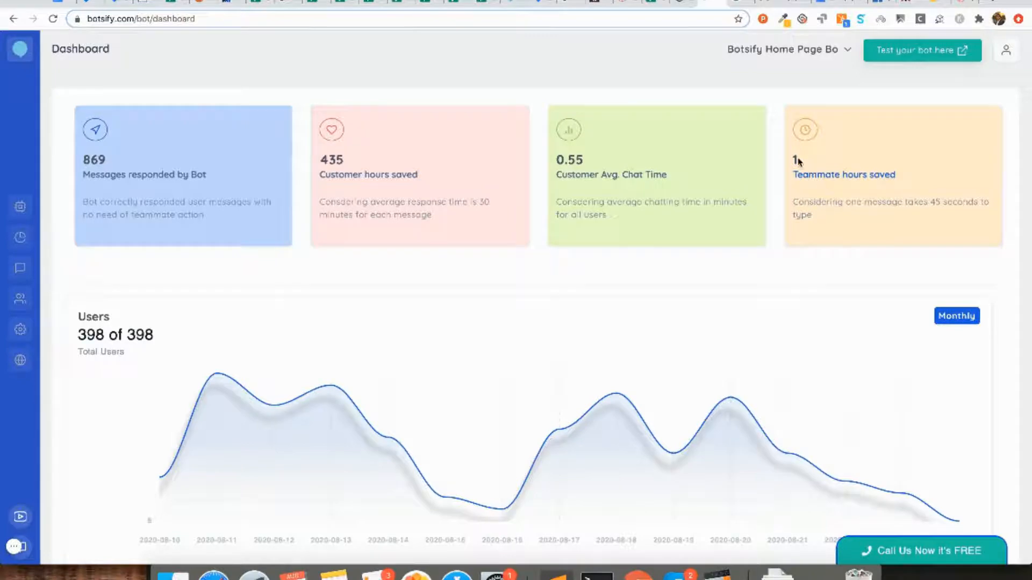
pyautogui.moveTo(757, 268)
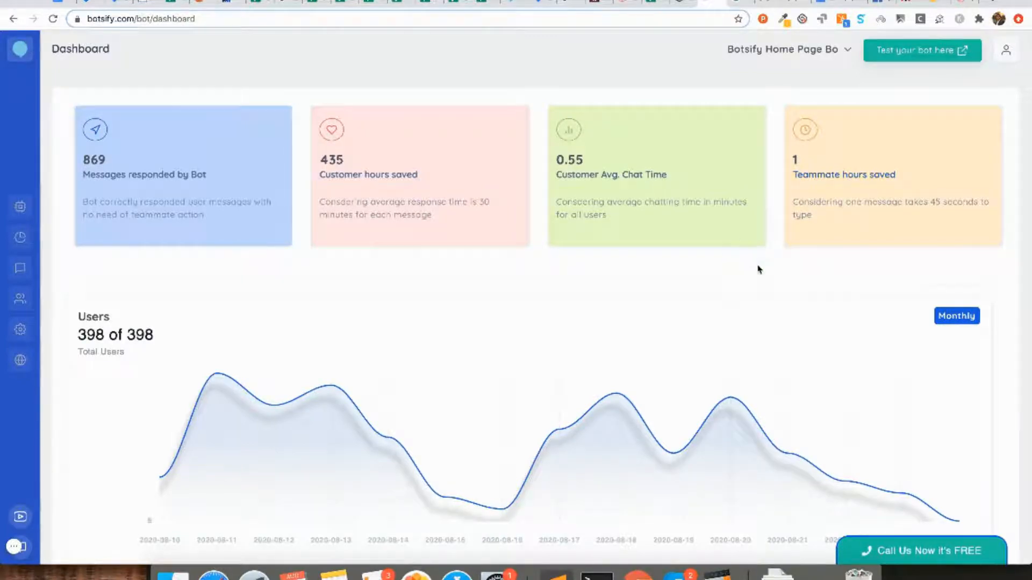
# - Open Analytics to view Button Stats clicks for Get started, Pick your slot, Request a Callback
pyautogui.scroll(-3)
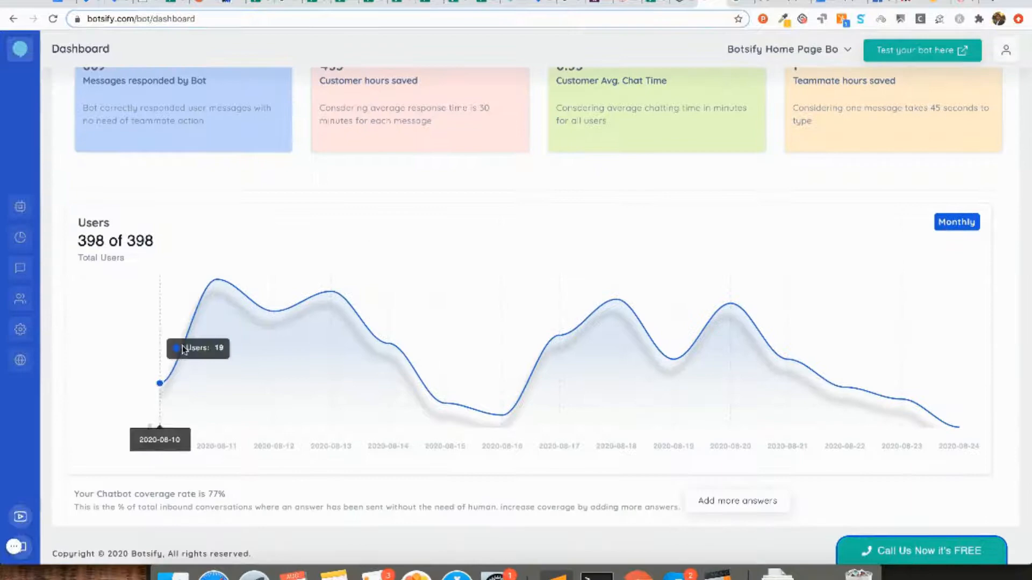
pyautogui.moveTo(174, 364)
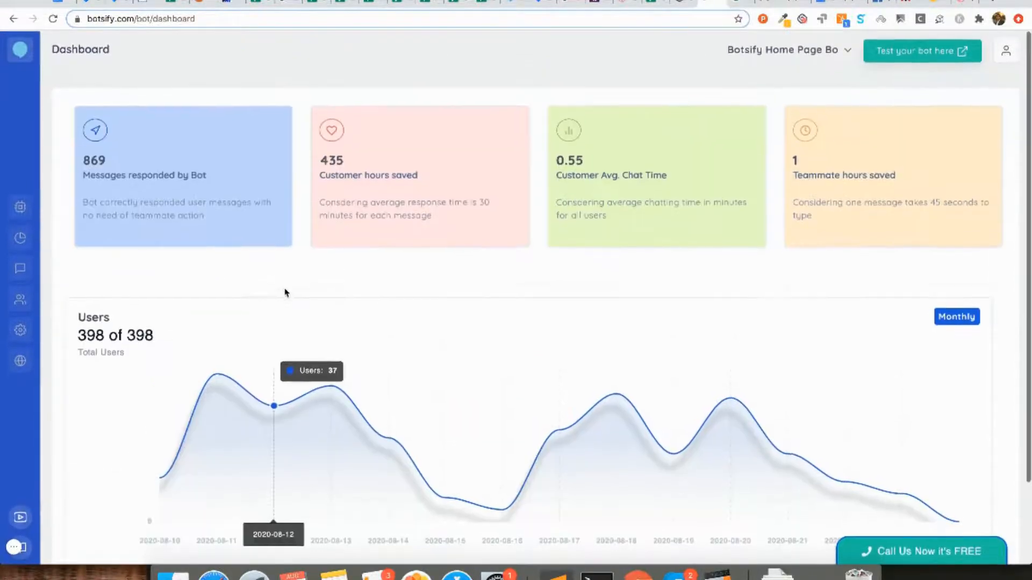
pyautogui.moveTo(20, 237)
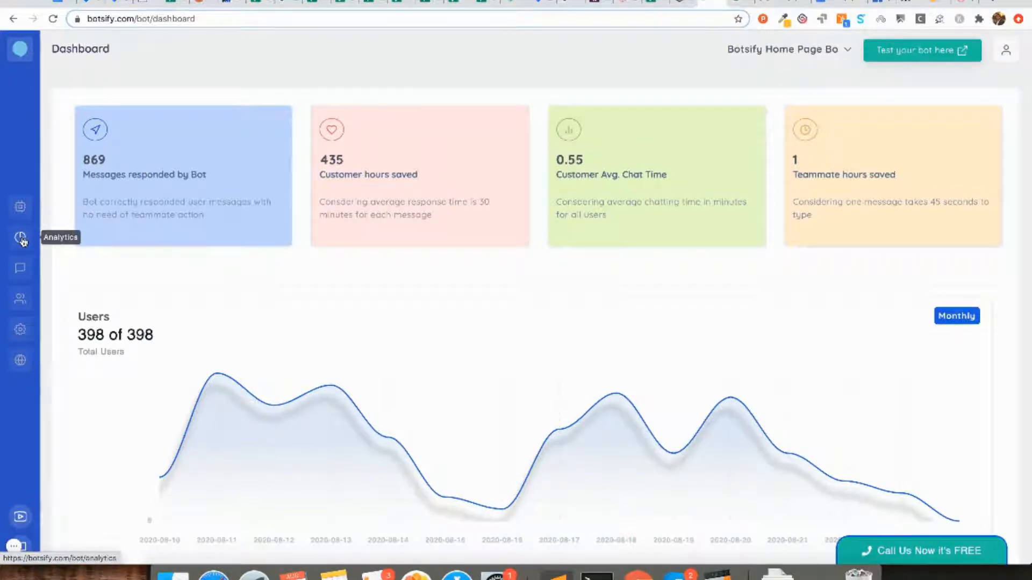
pyautogui.click(20, 237)
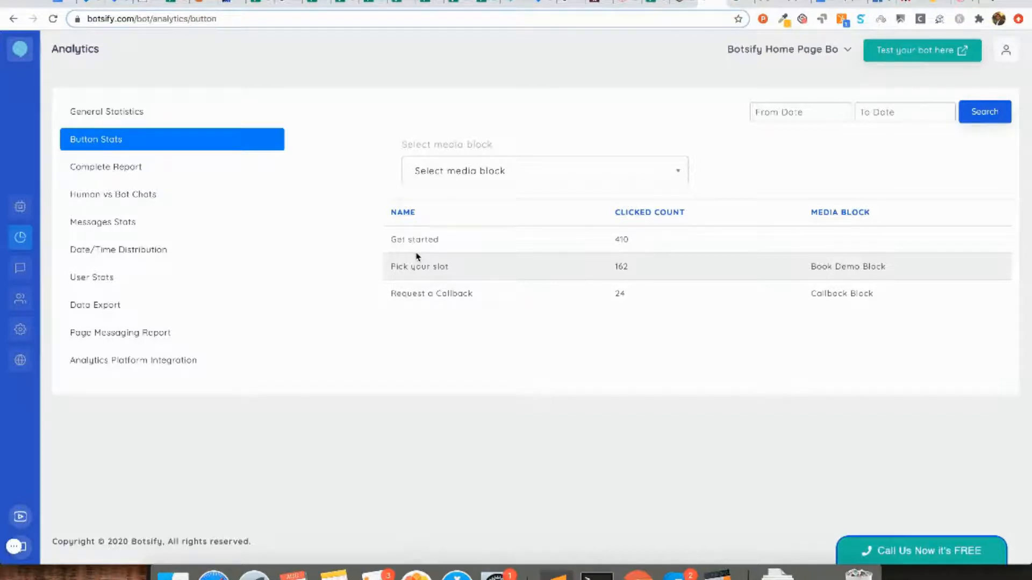
pyautogui.moveTo(458, 265)
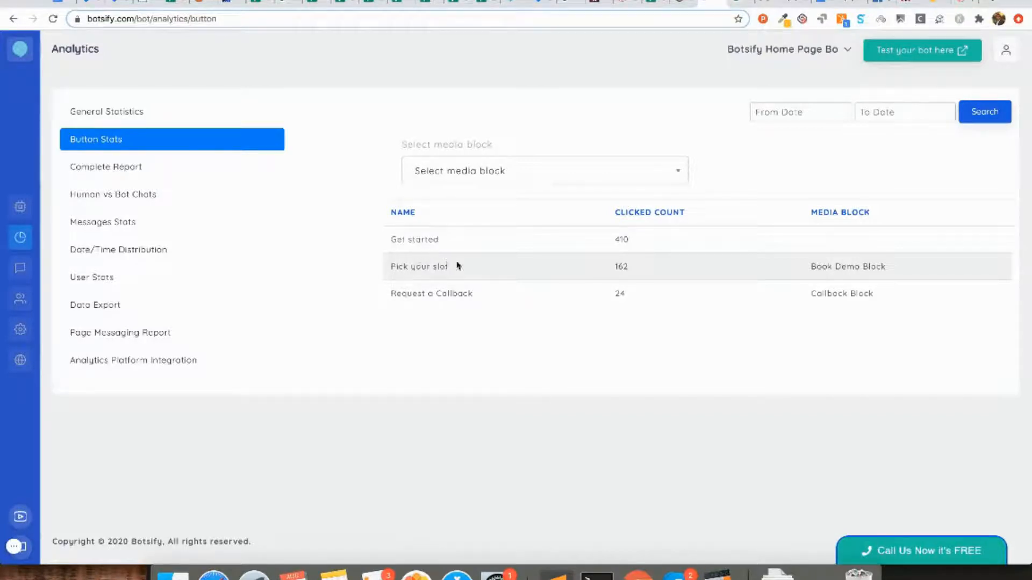
pyautogui.moveTo(633, 293)
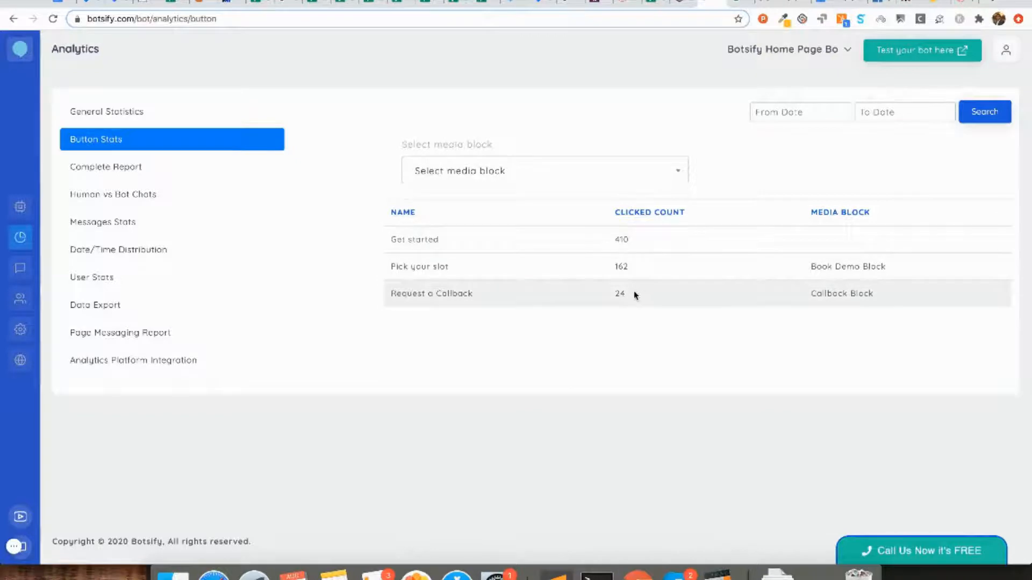
pyautogui.moveTo(729, 154)
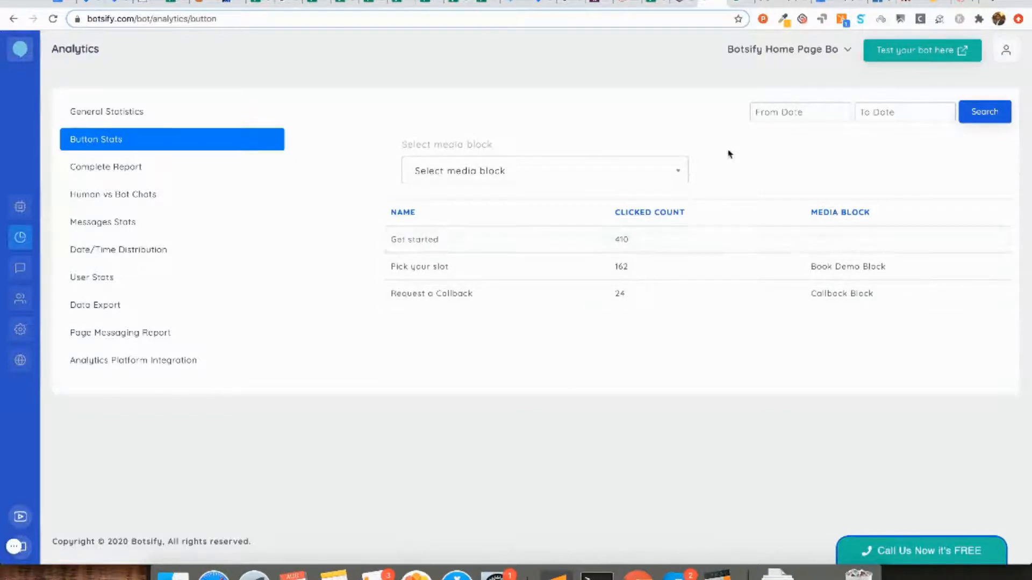
pyautogui.moveTo(624, 184)
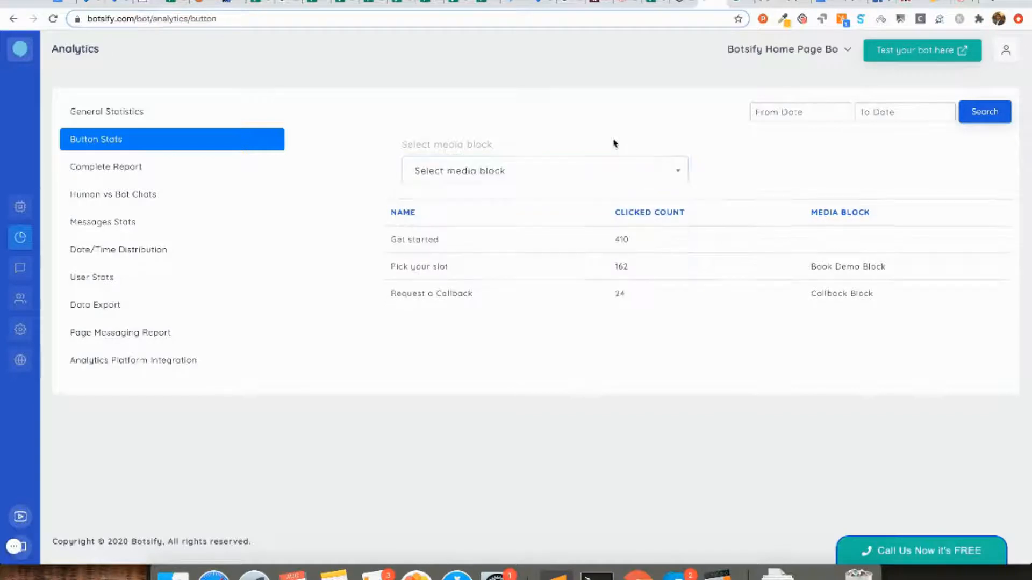
pyautogui.moveTo(625, 168)
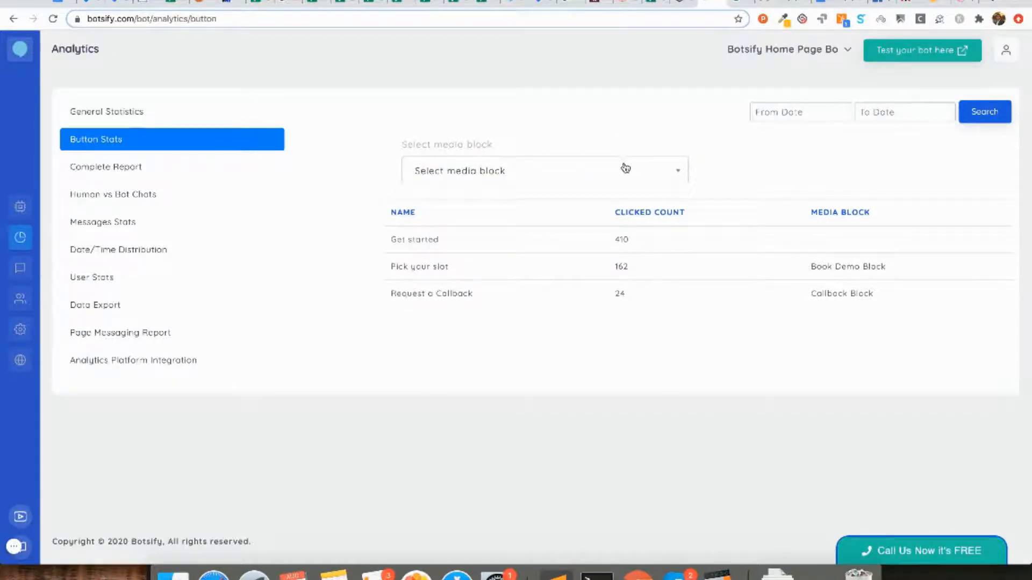
pyautogui.moveTo(638, 170)
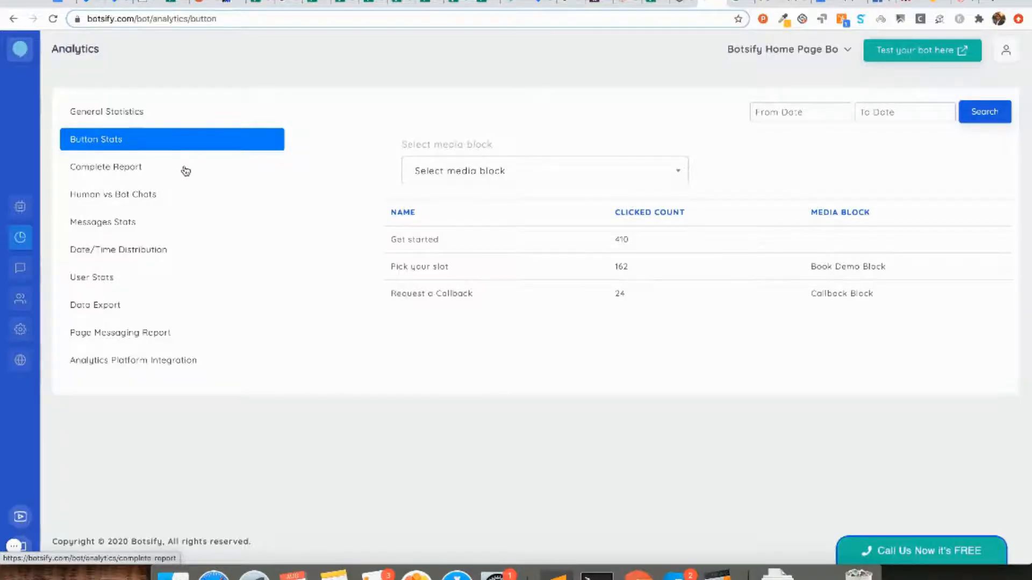
# - Show the Complete Report: 331 messages, 398 users, and the Daily Hours chart
pyautogui.click(106, 167)
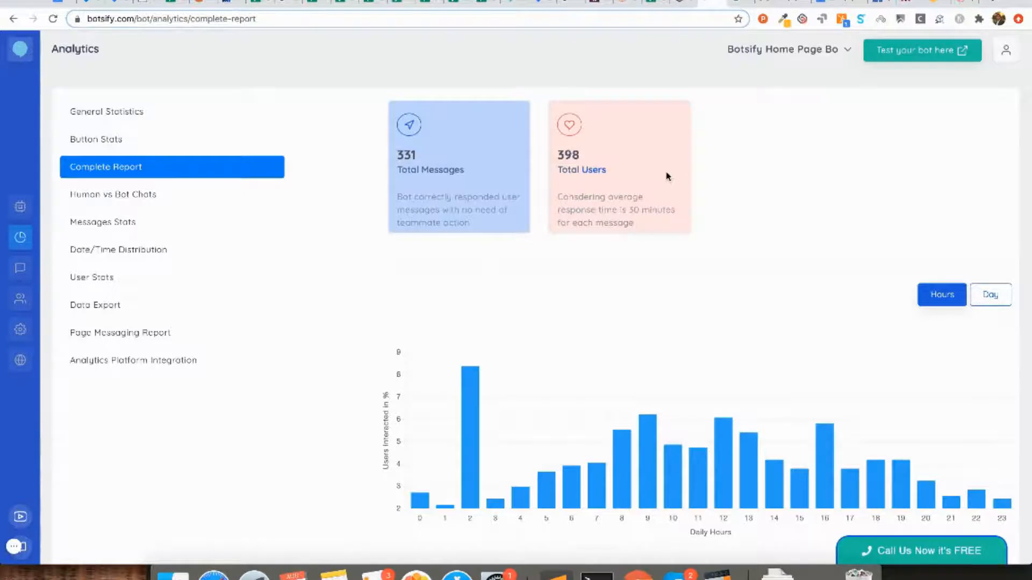
pyautogui.moveTo(605, 193)
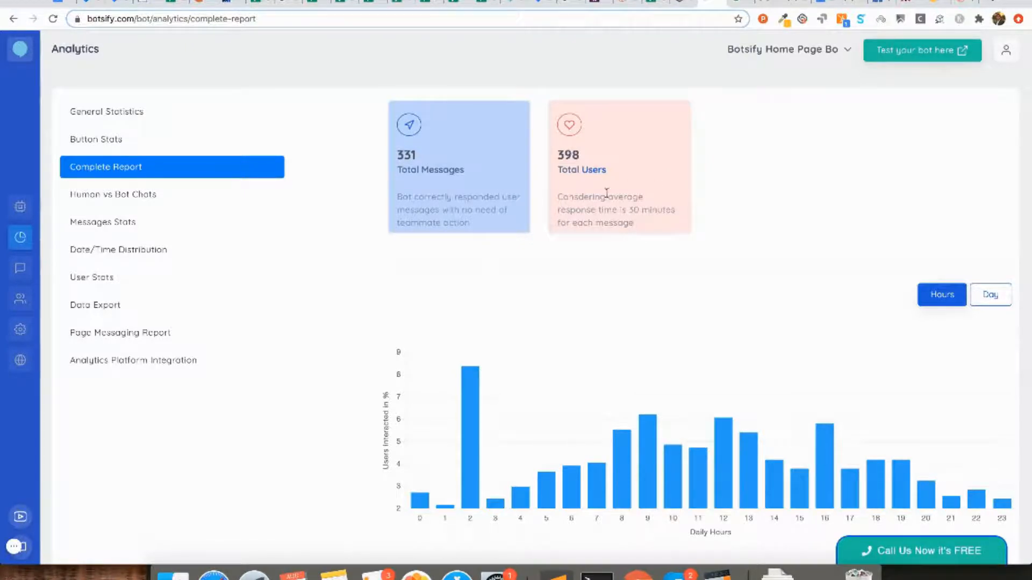
pyautogui.scroll(-3)
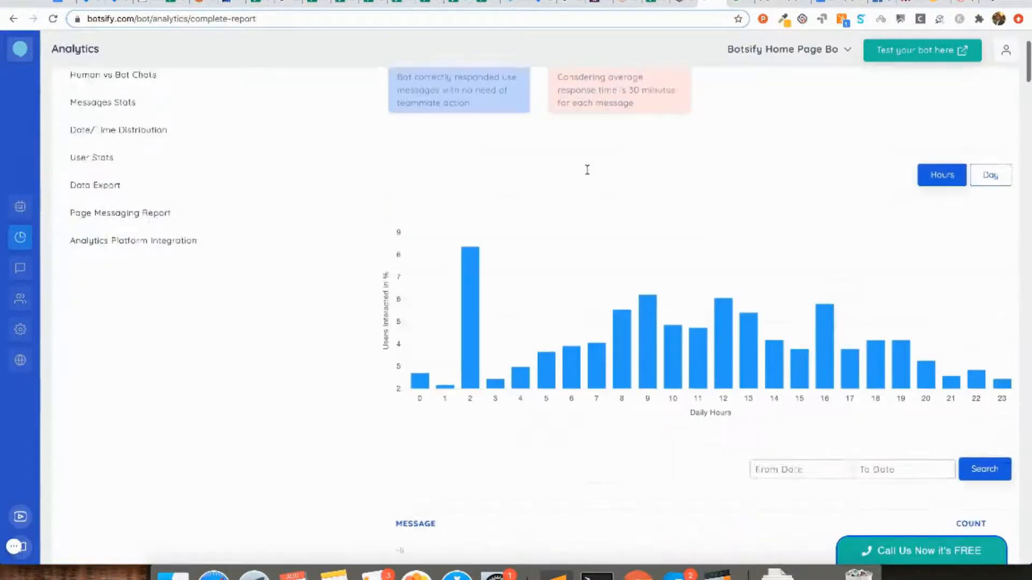
pyautogui.scroll(-3)
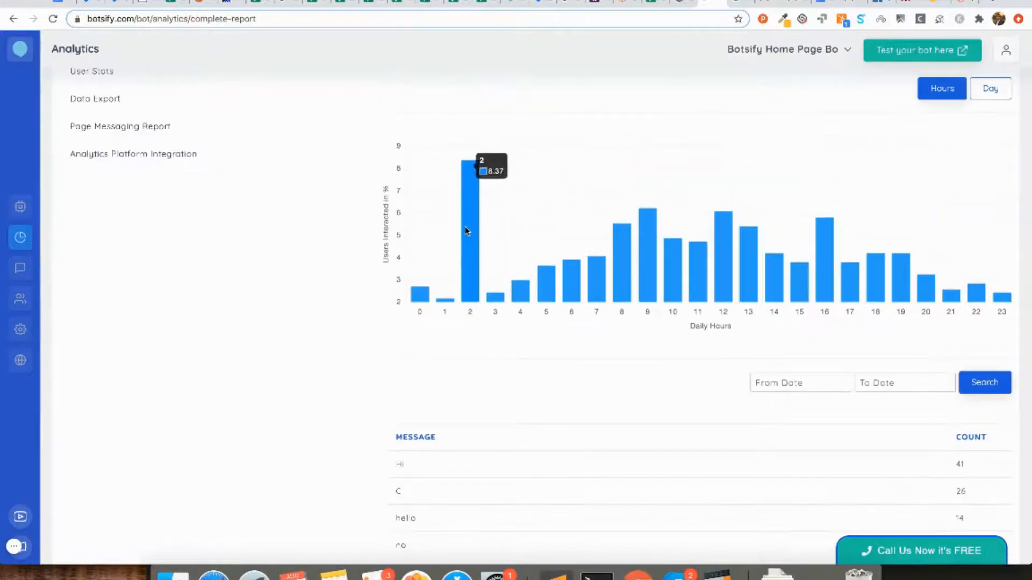
pyautogui.moveTo(523, 276)
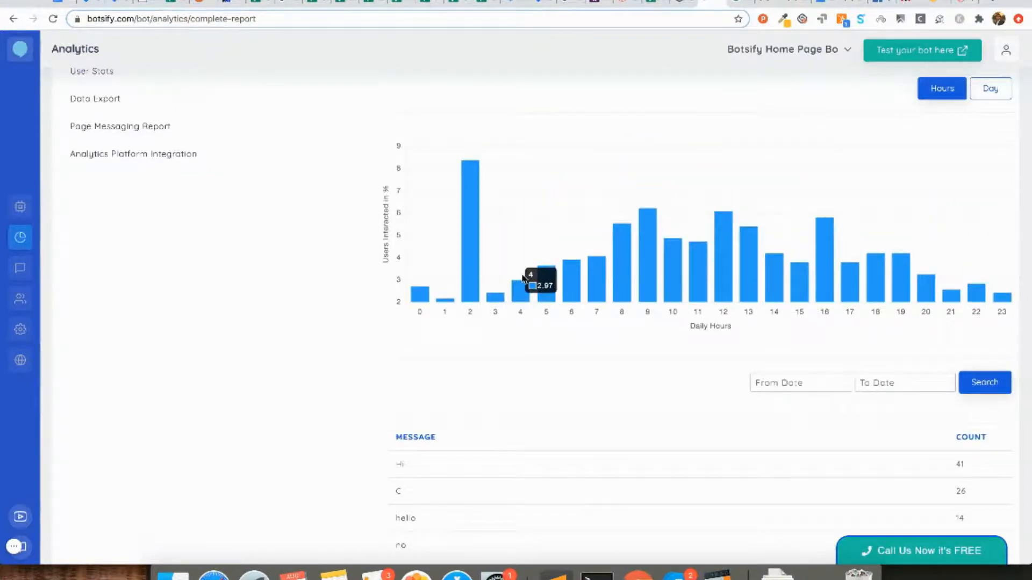
pyautogui.moveTo(627, 278)
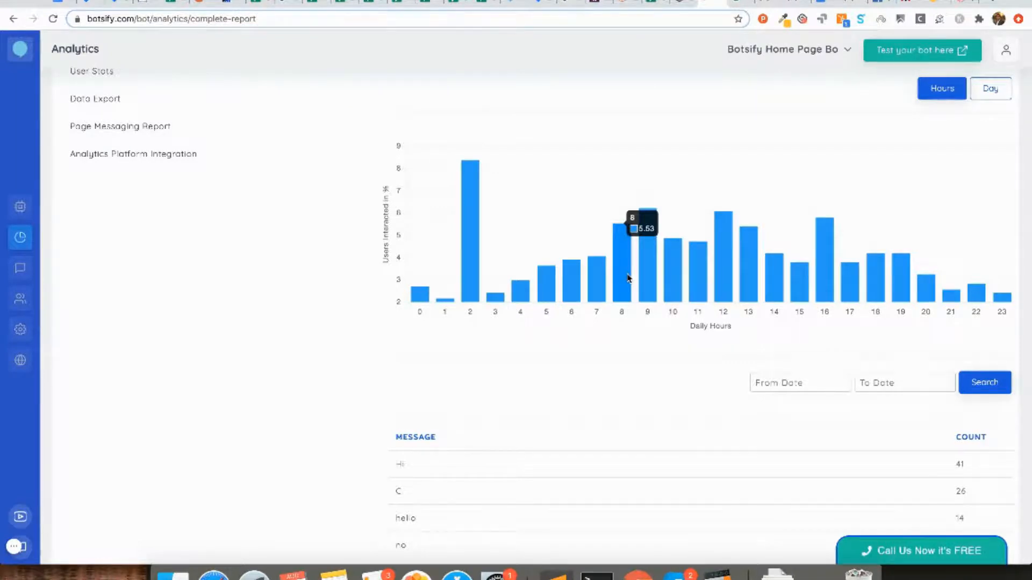
pyautogui.scroll(-3)
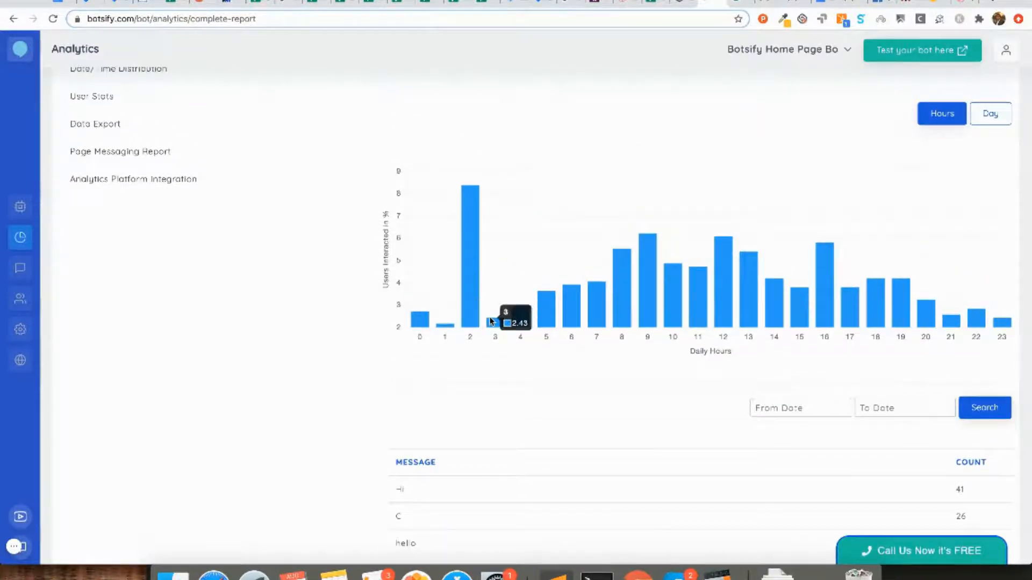
pyautogui.click(112, 194)
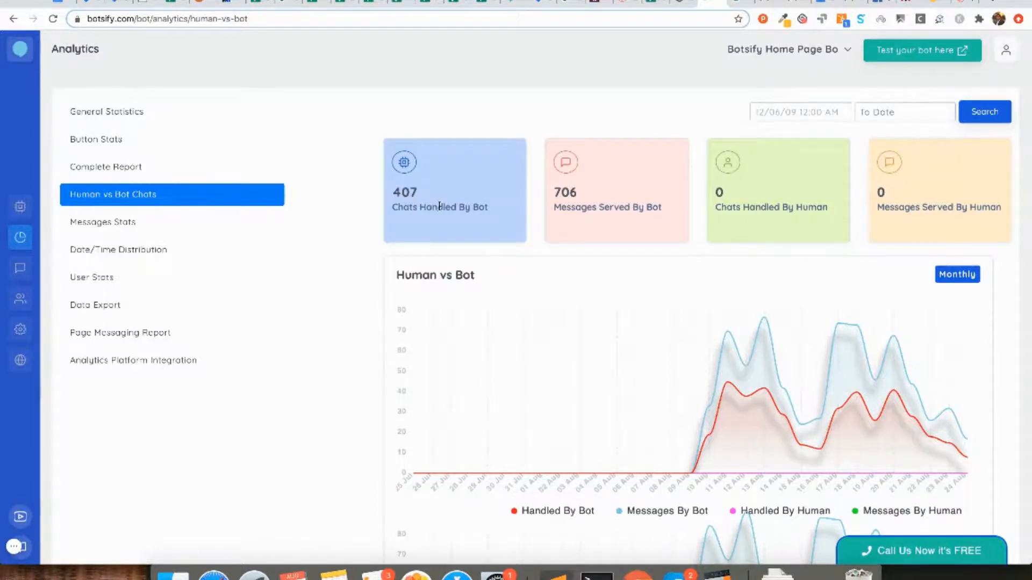
pyautogui.moveTo(523, 210)
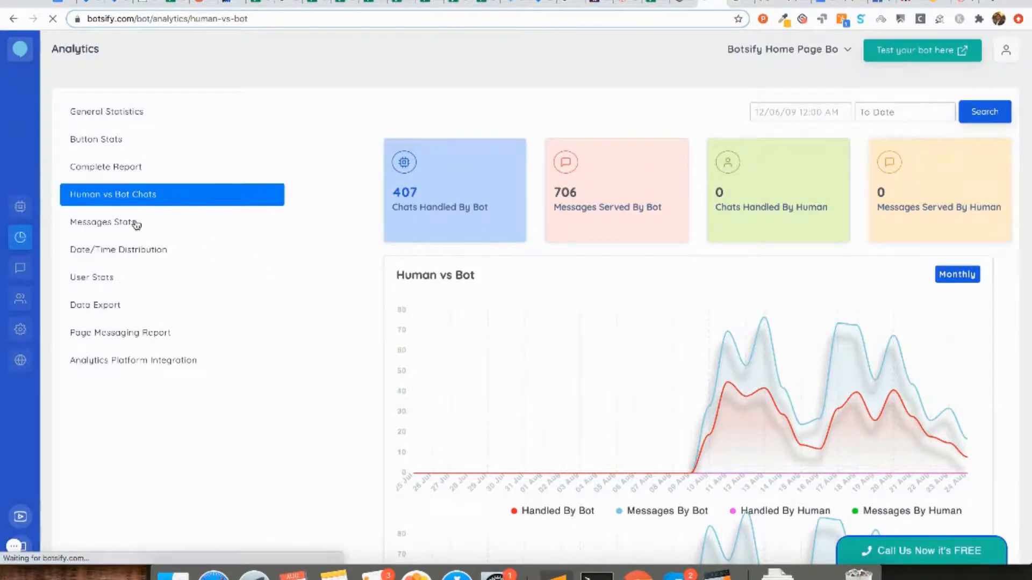
pyautogui.click(103, 222)
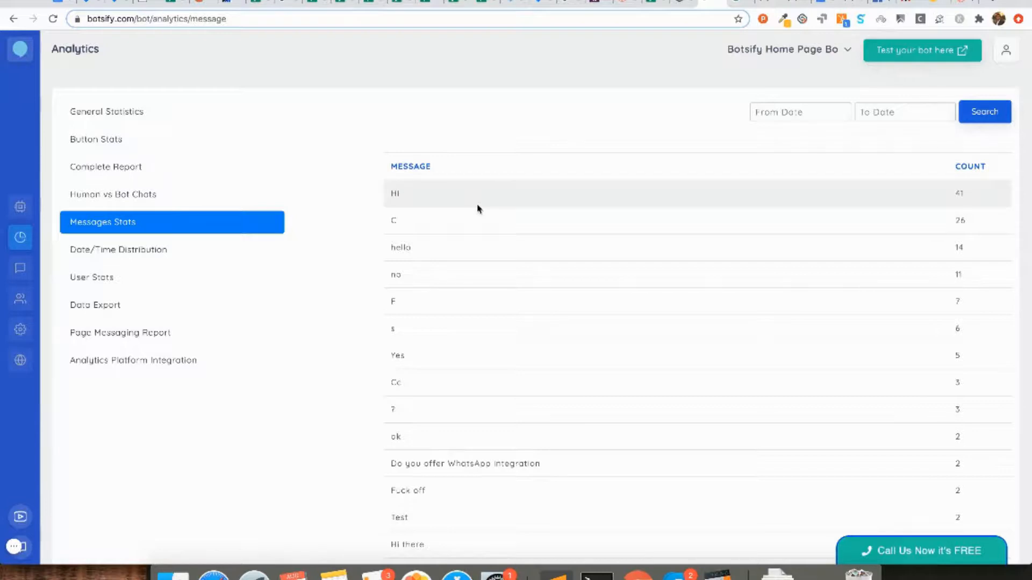
pyautogui.moveTo(587, 230)
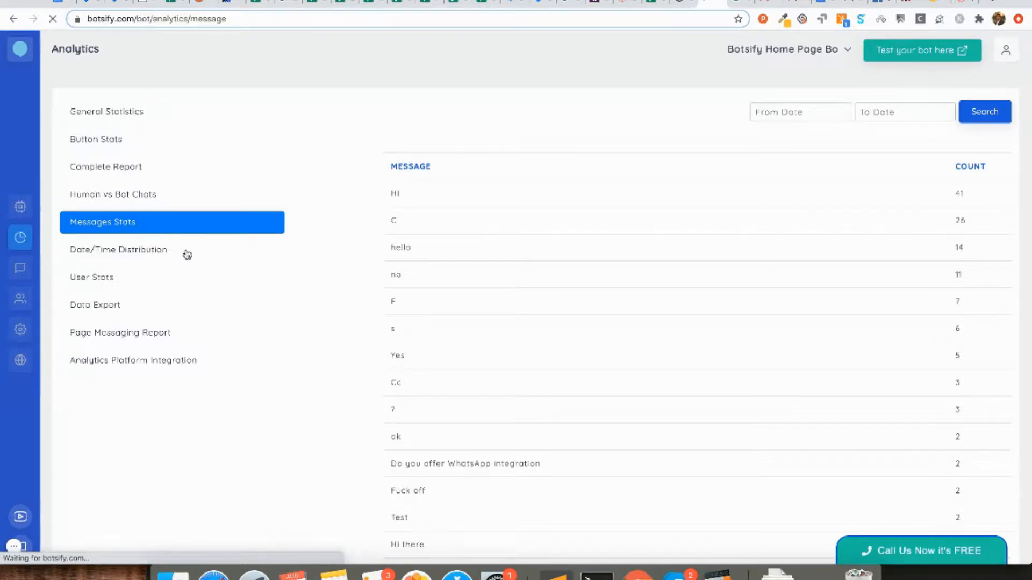
# - Review Date/Time Distribution, then open User Stats showing Windows 10 at 49.50%
pyautogui.click(118, 250)
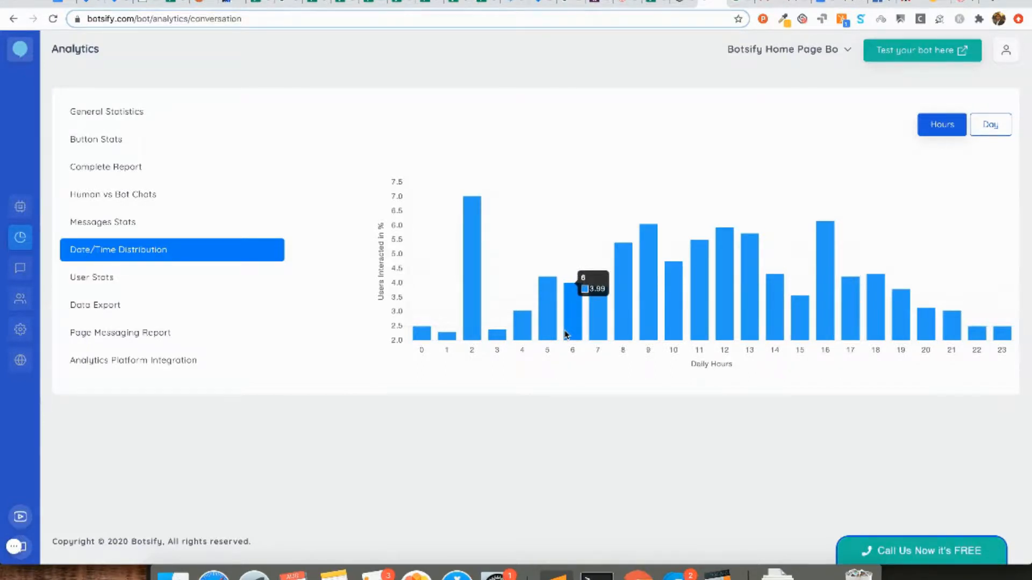
pyautogui.moveTo(694, 246)
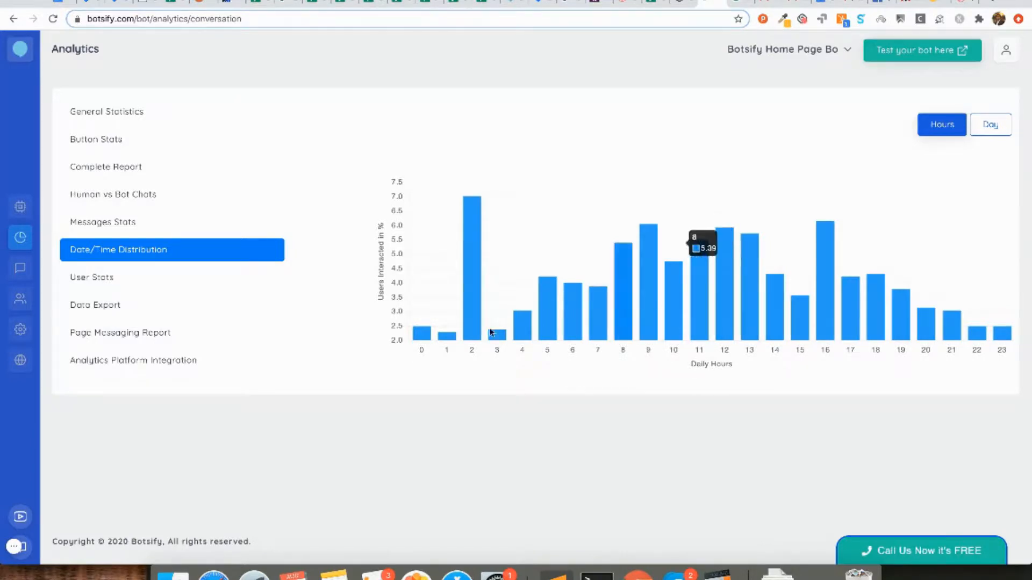
pyautogui.click(91, 277)
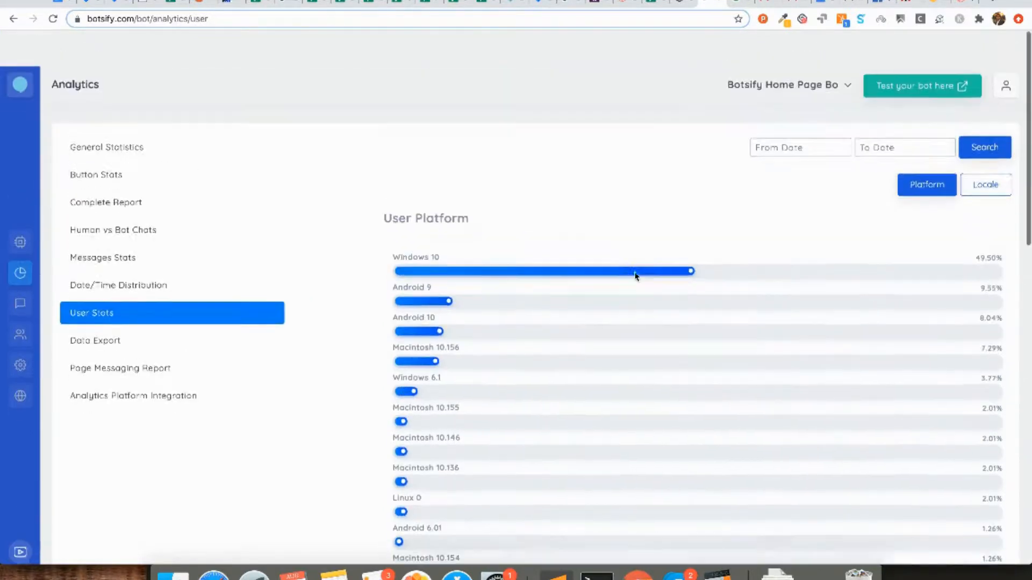
# - Open the Data Export page with its from/to date fields
pyautogui.click(95, 340)
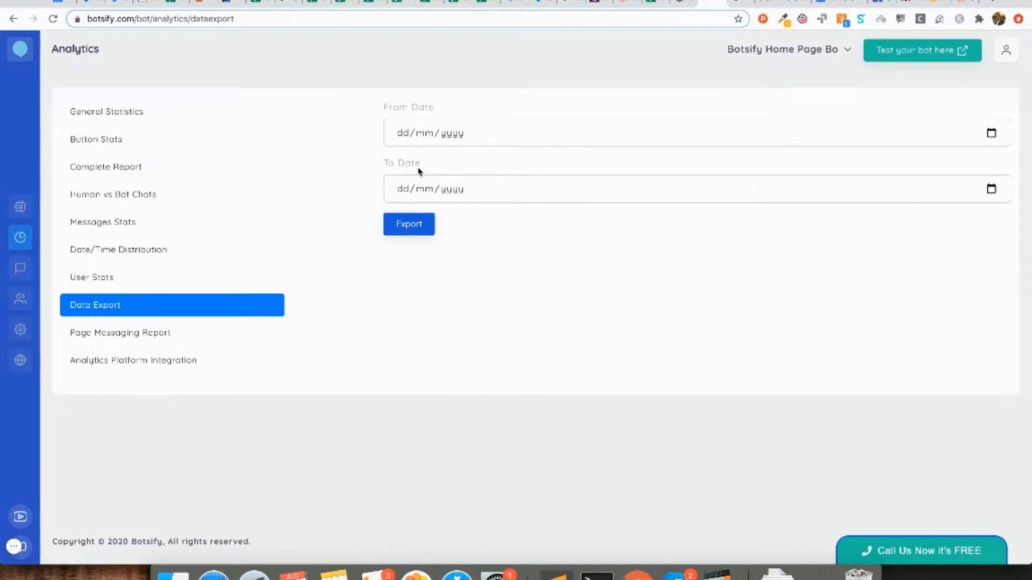
pyautogui.moveTo(445, 145)
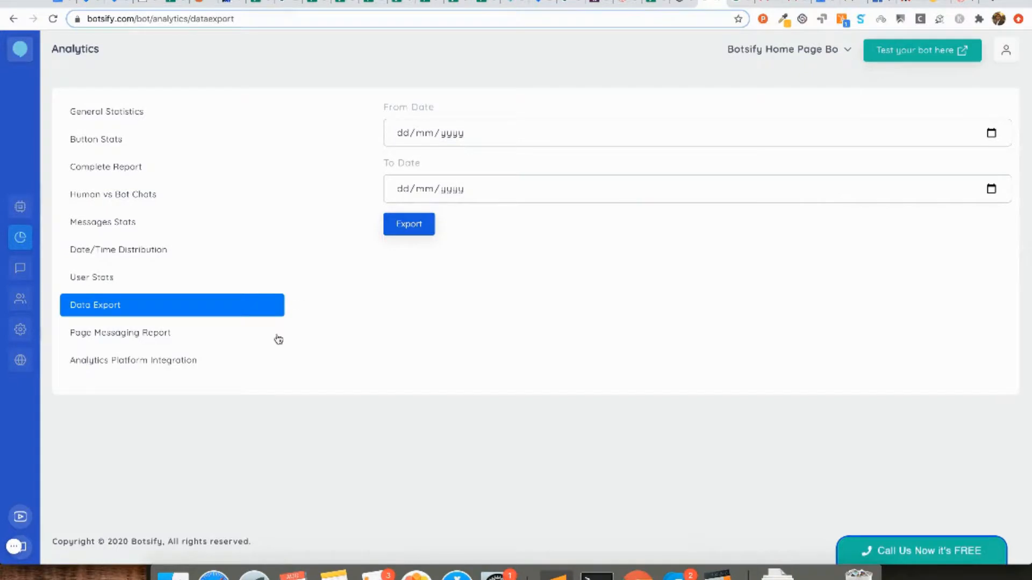
pyautogui.moveTo(170, 356)
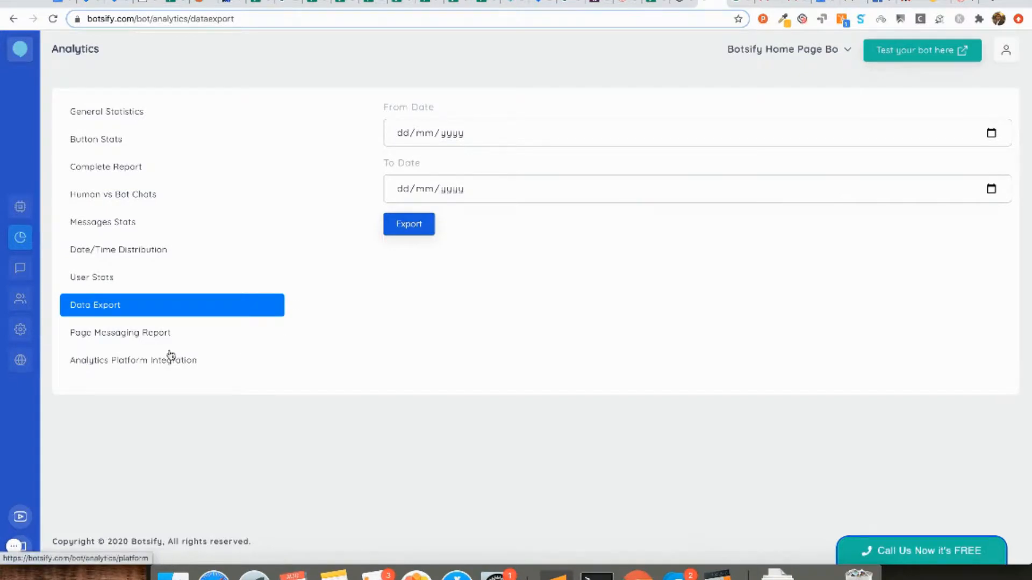
pyautogui.moveTo(170, 337)
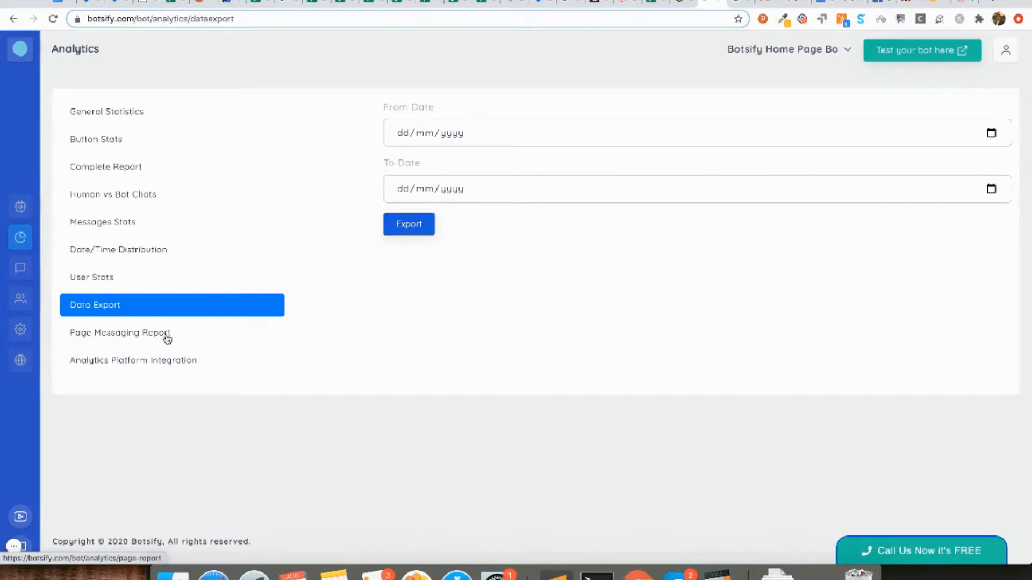
# - Check the empty Page Messaging Report, then view the Dashbot and Chatbase API key fields
pyautogui.click(121, 332)
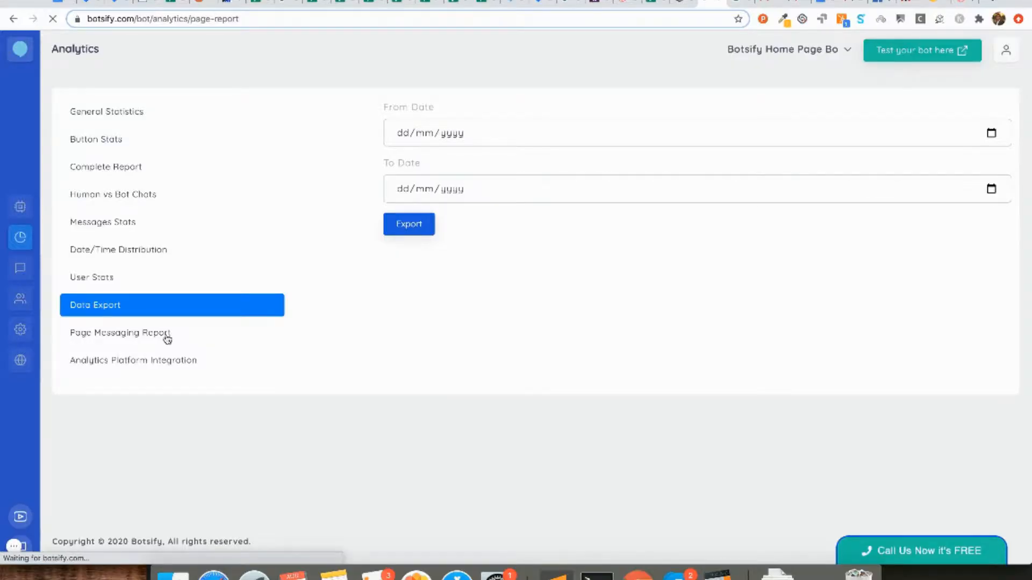
pyautogui.click(120, 333)
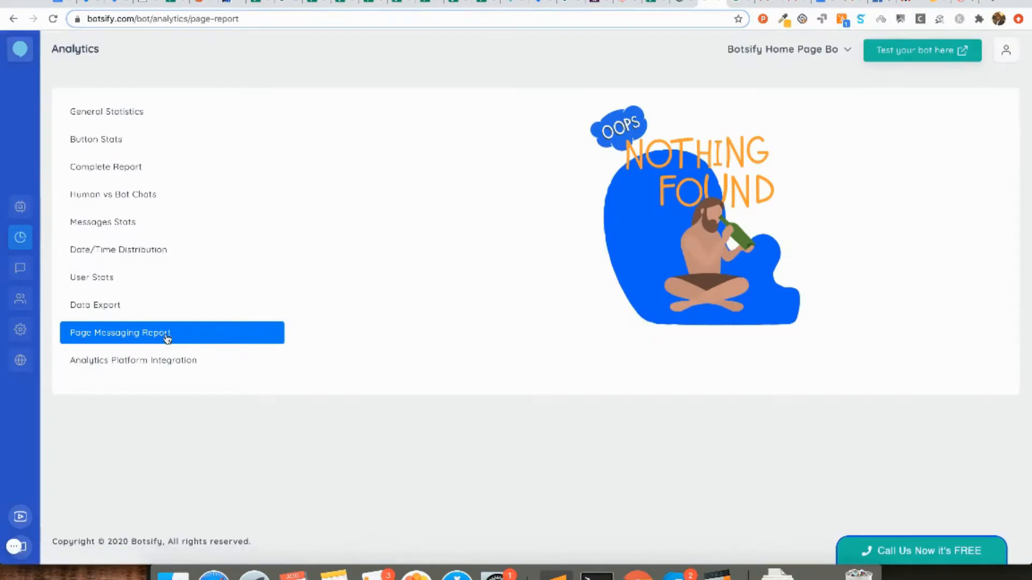
pyautogui.moveTo(181, 327)
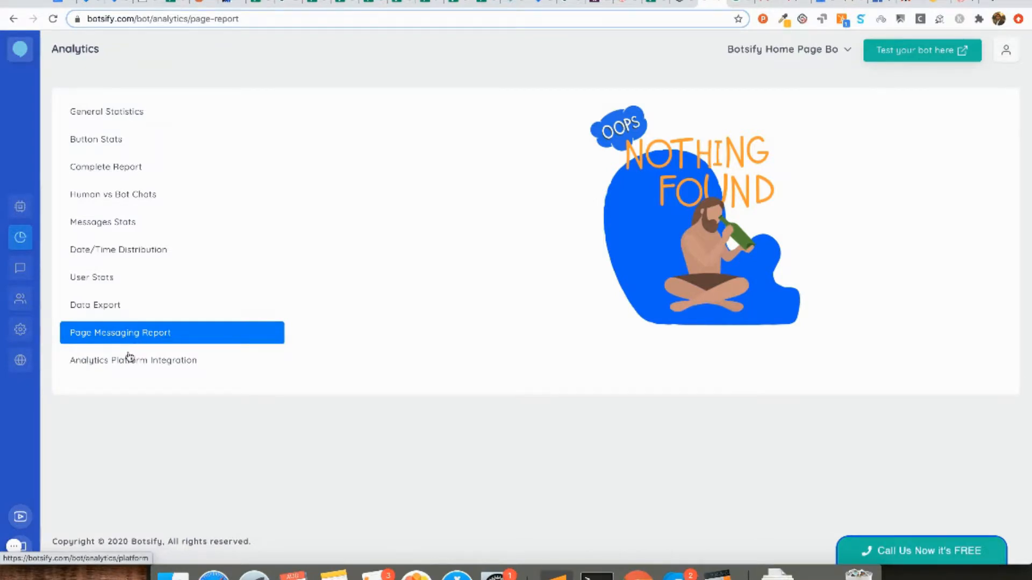
pyautogui.click(133, 360)
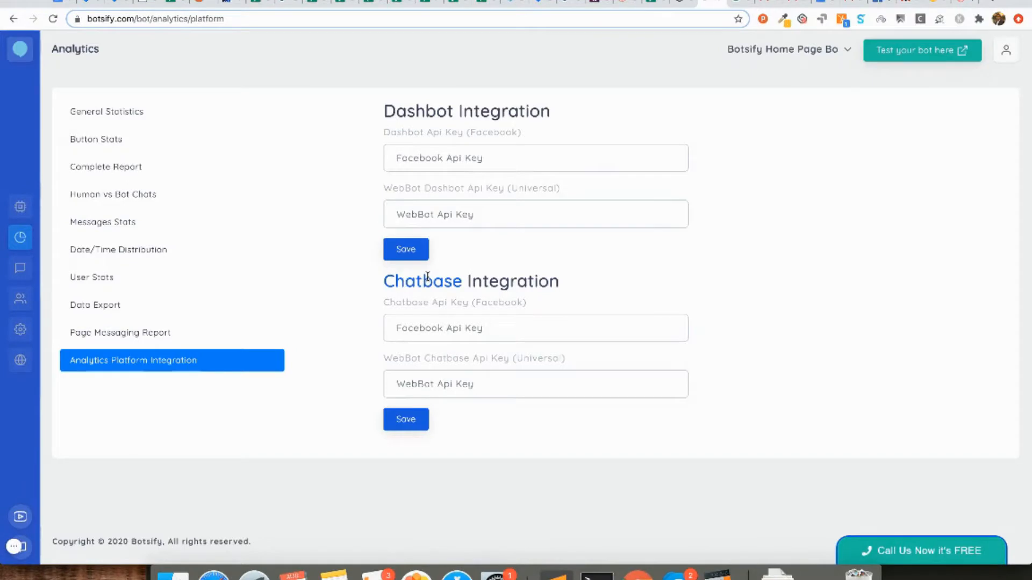
pyautogui.click(536, 328)
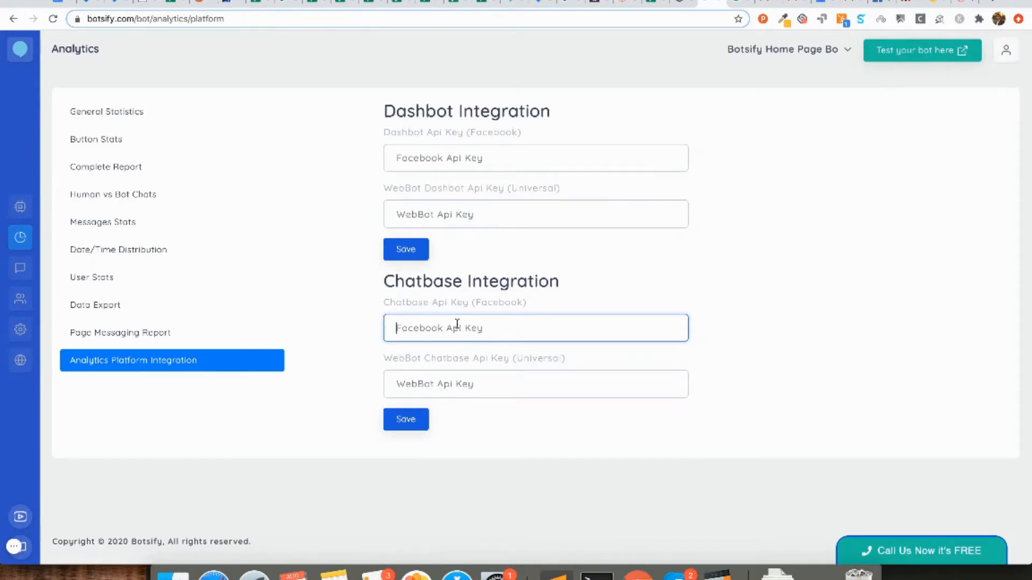
pyautogui.moveTo(481, 328)
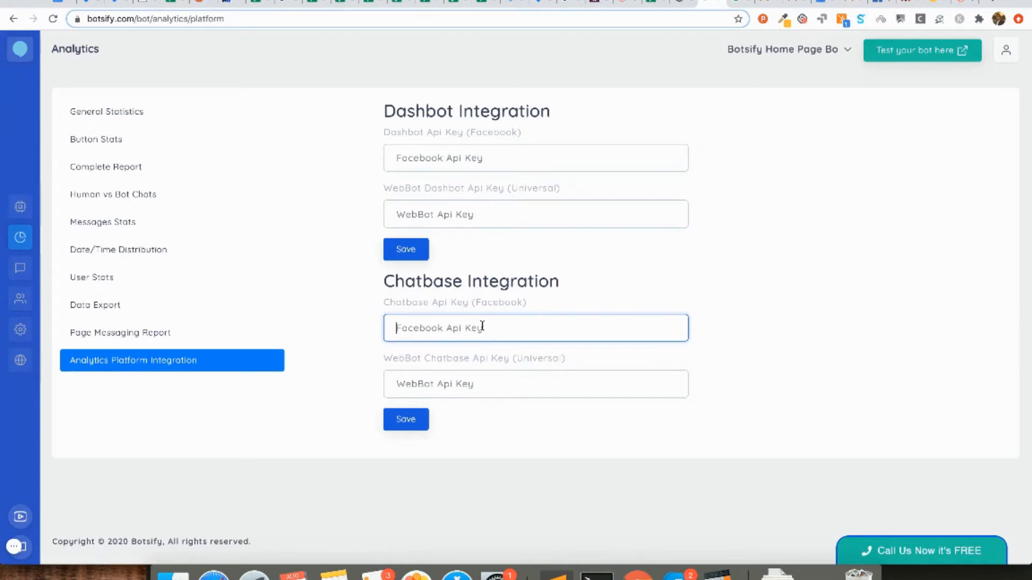
pyautogui.moveTo(466, 384)
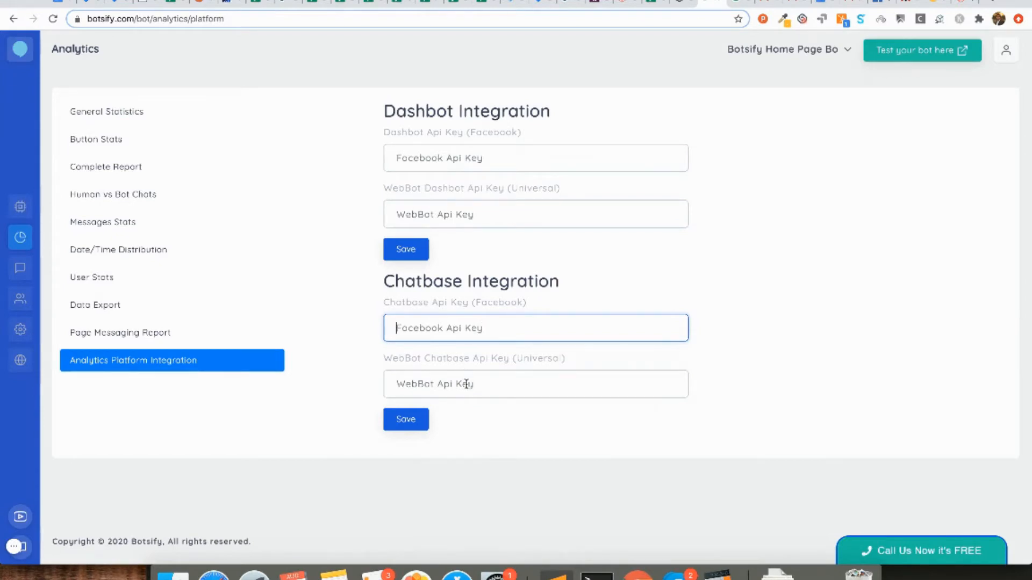
pyautogui.click(536, 384)
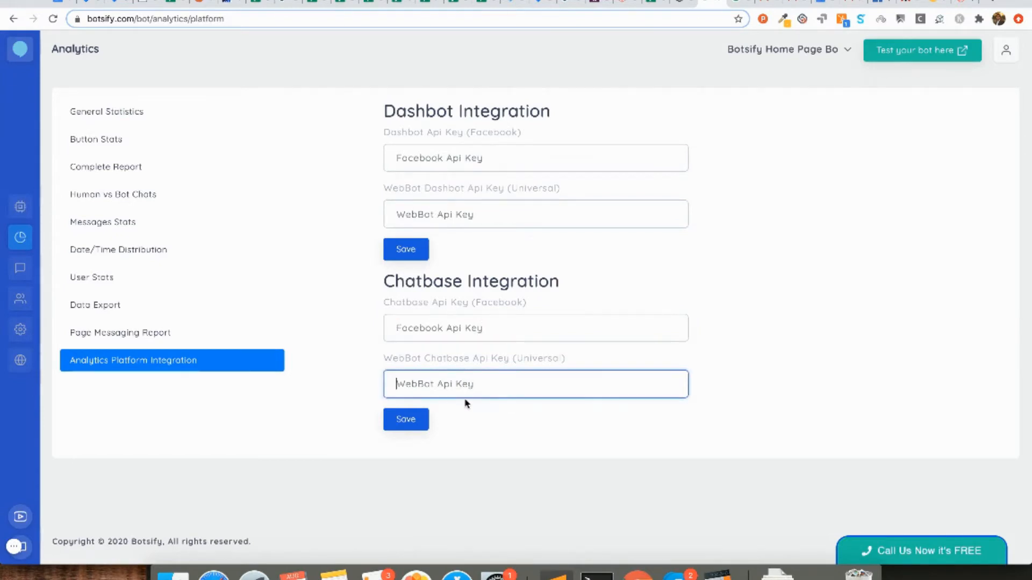